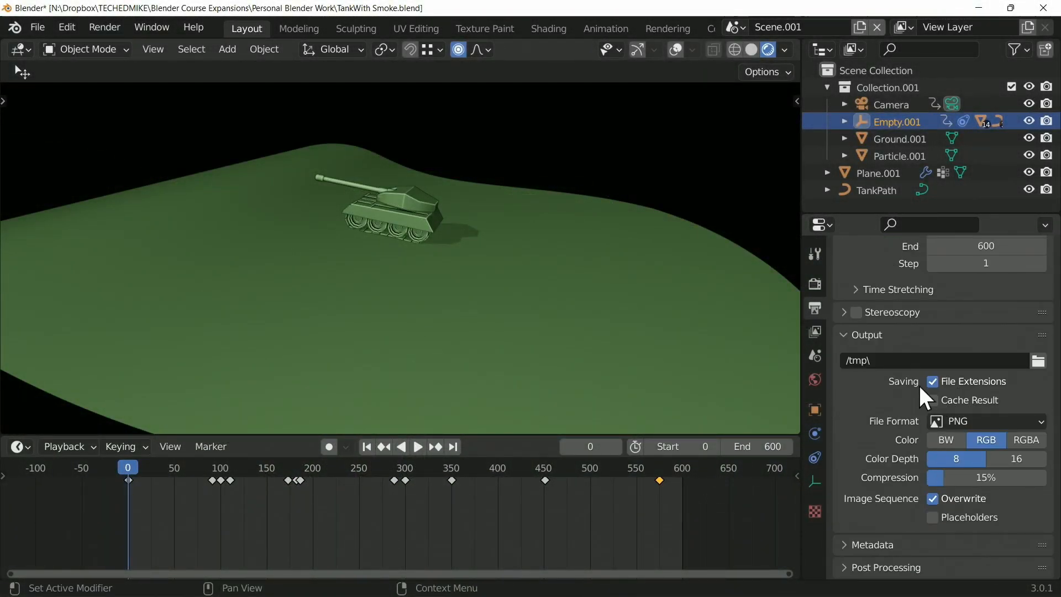
pyautogui.moveTo(906, 374)
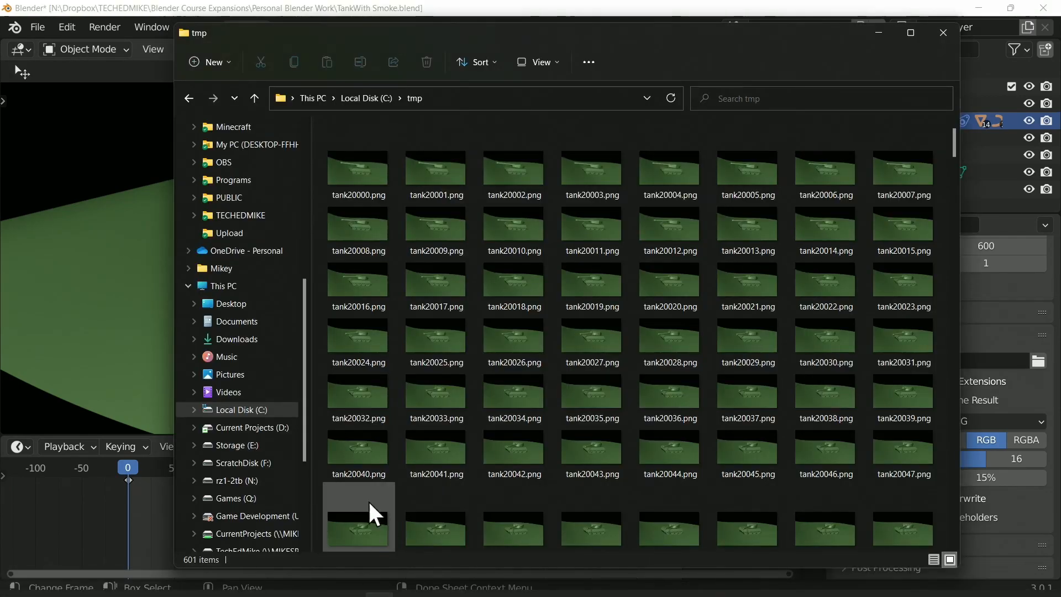
# Select all rendered PNG frames in C:\tmp for moving to Videos\Tank.
pyautogui.click(366, 99)
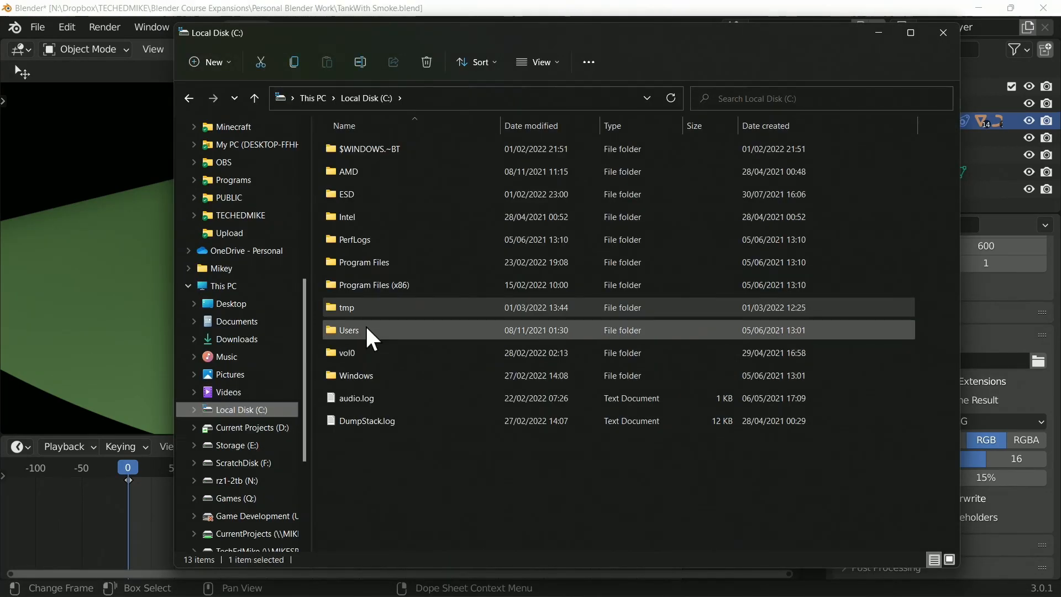
pyautogui.doubleClick(346, 307)
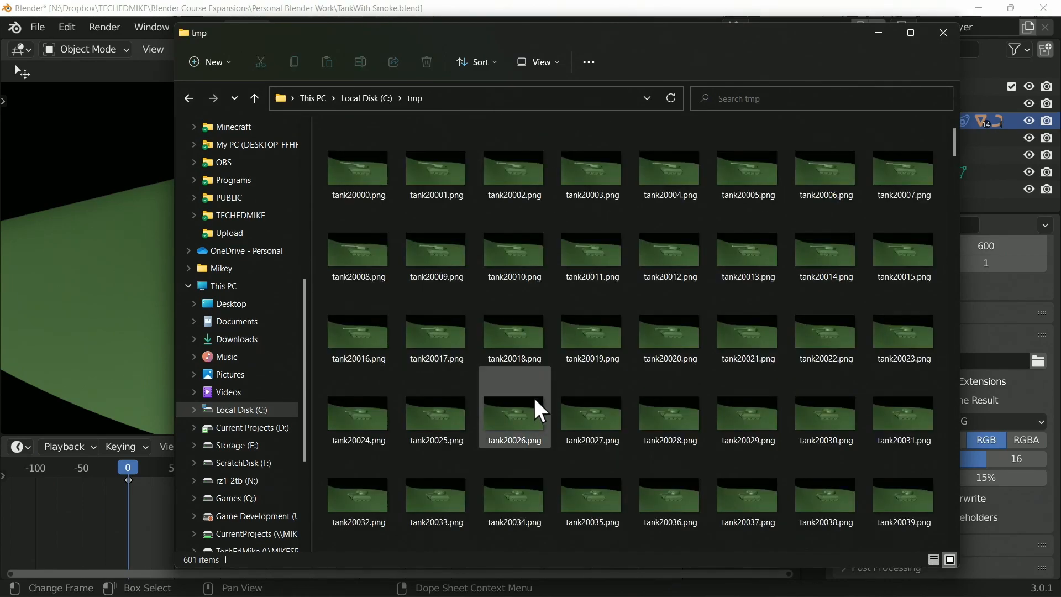
pyautogui.scroll(-3)
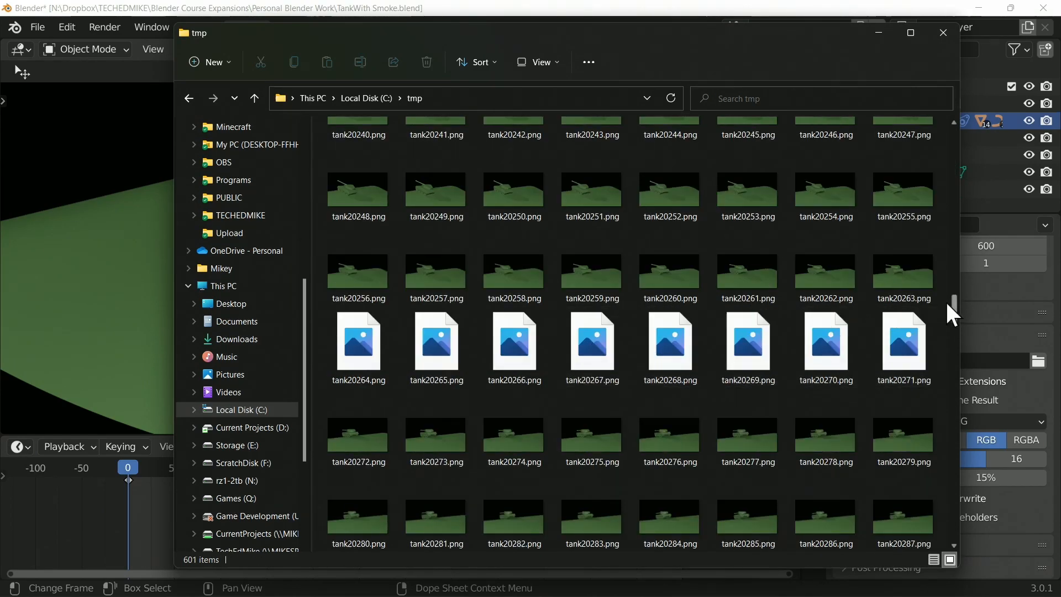
pyautogui.scroll(-3)
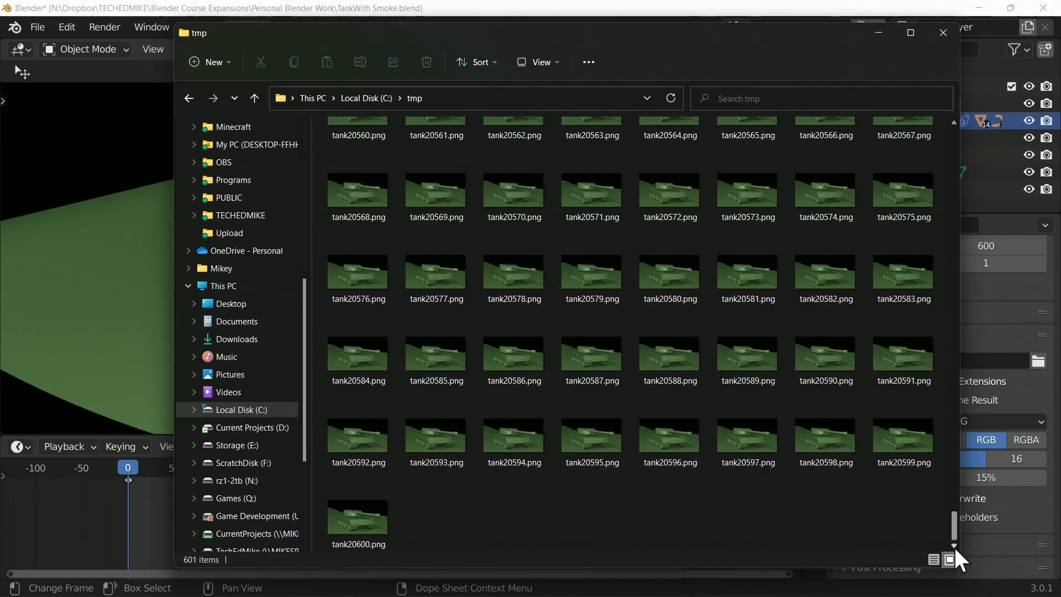
pyautogui.press('ctrl+a')
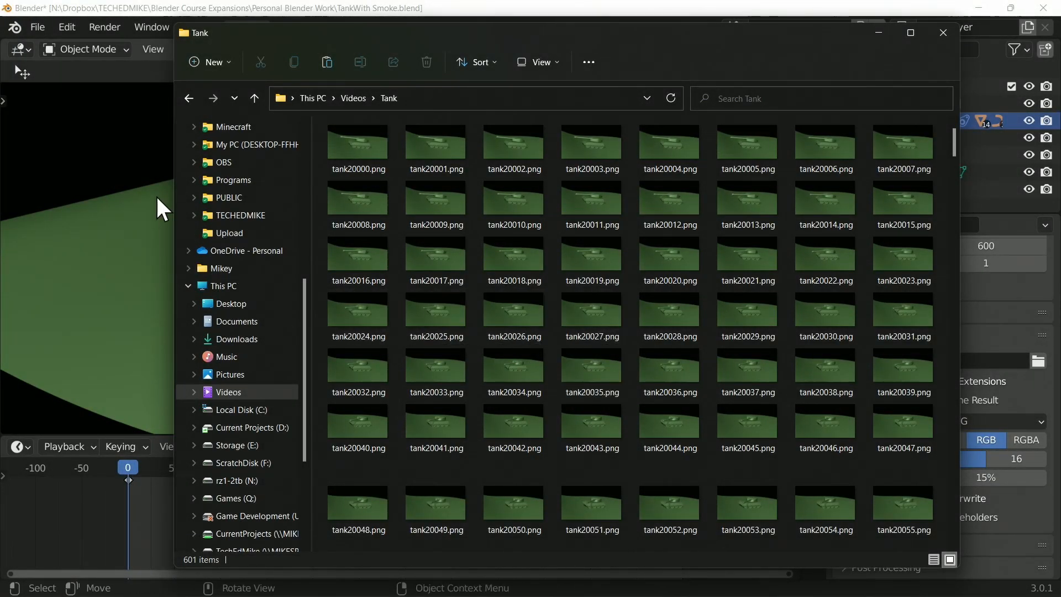
# Bring up Blender's Preferences window from the Edit menu.
pyautogui.click(67, 27)
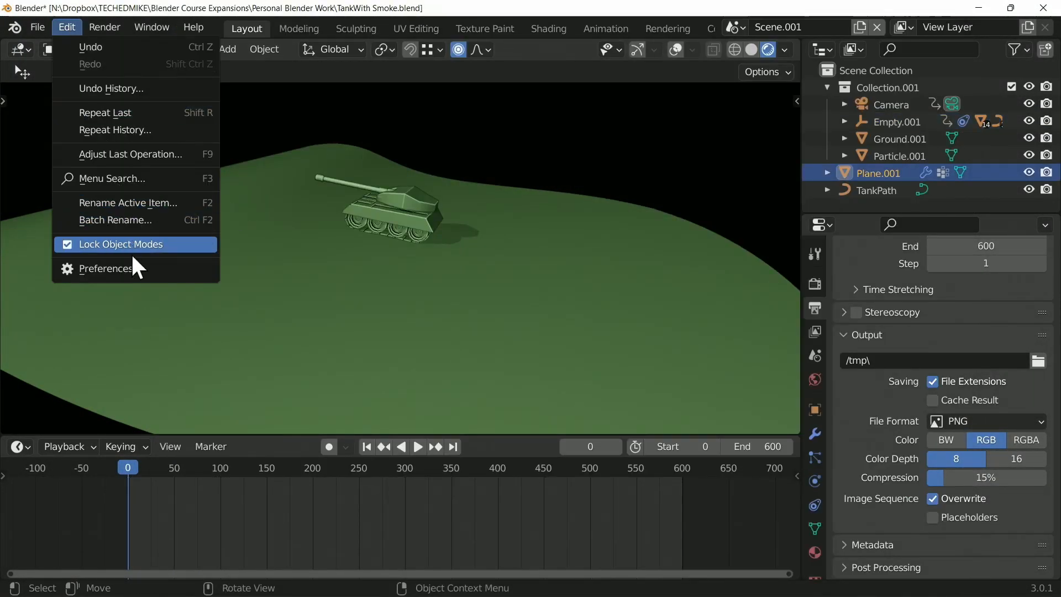
pyautogui.click(106, 268)
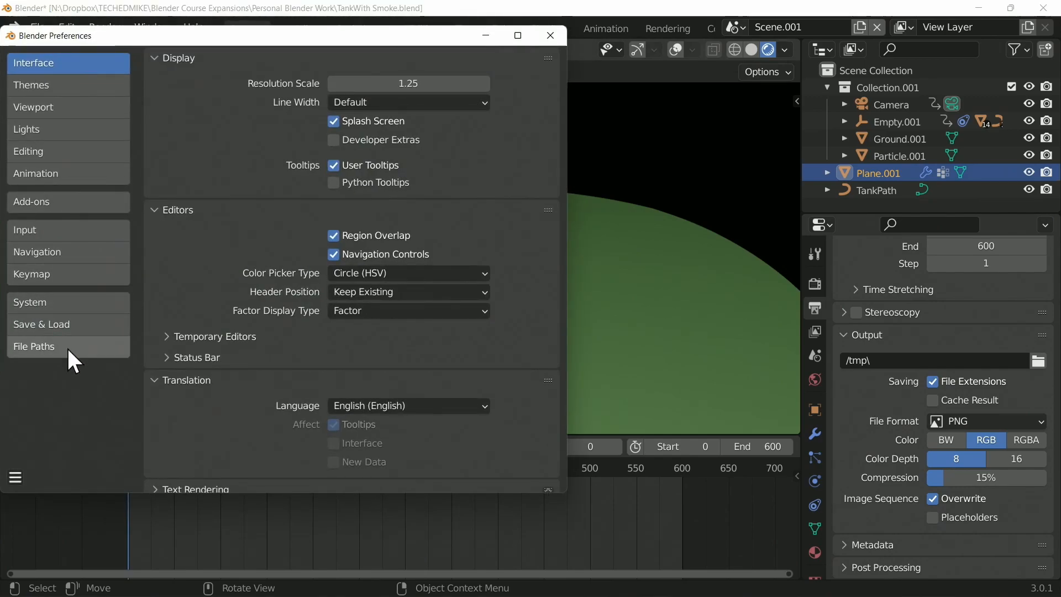
# Show the File Paths preferences, where Render Output reads //.
pyautogui.click(34, 346)
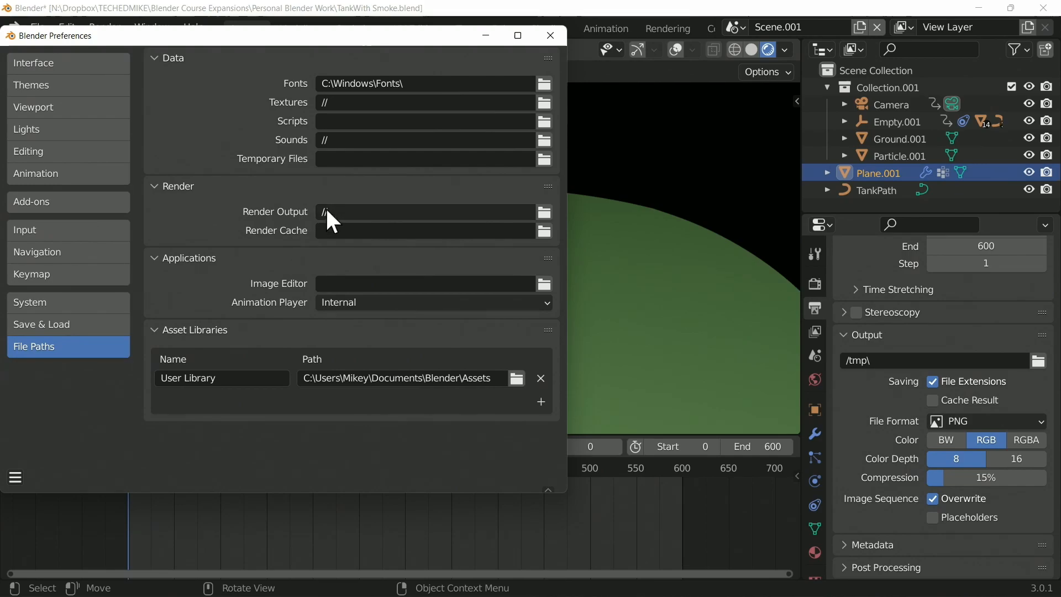
pyautogui.moveTo(341, 233)
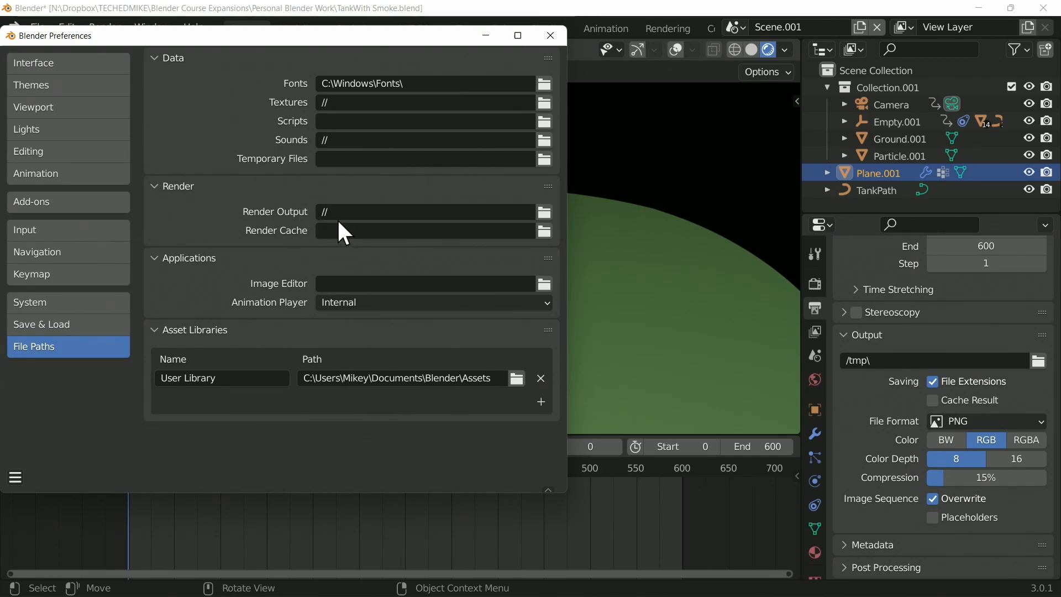